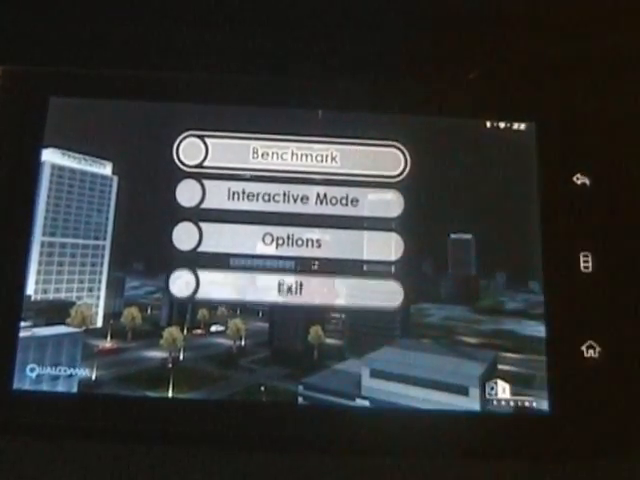
# - Start the Neocore graphics benchmark from its main menu
pyautogui.click(288, 152)
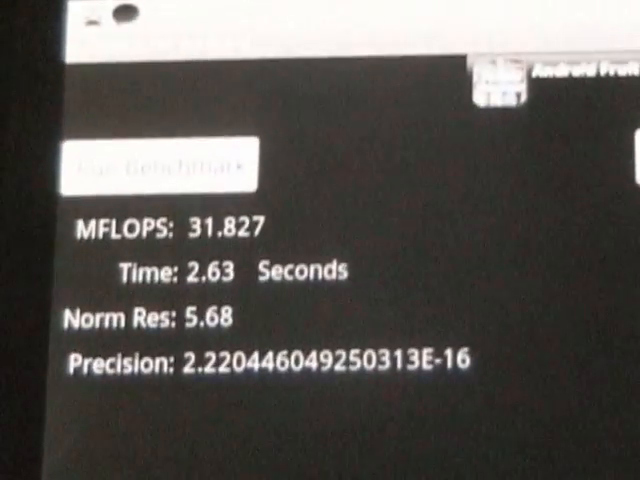
# - Re-run Linpack to get 31.072 MFLOPS, then launch another run
pyautogui.click(164, 164)
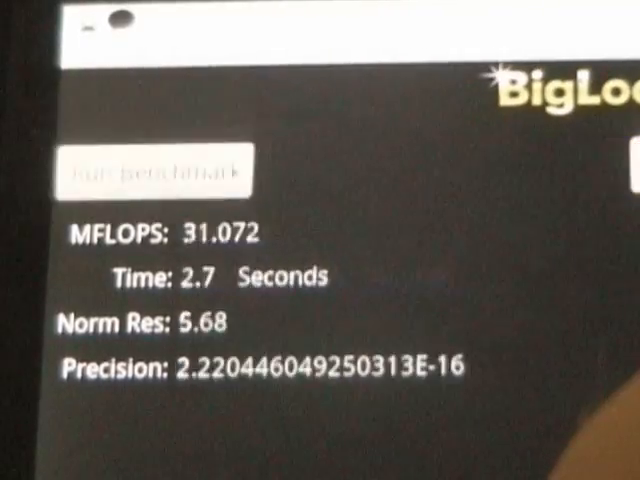
pyautogui.click(156, 170)
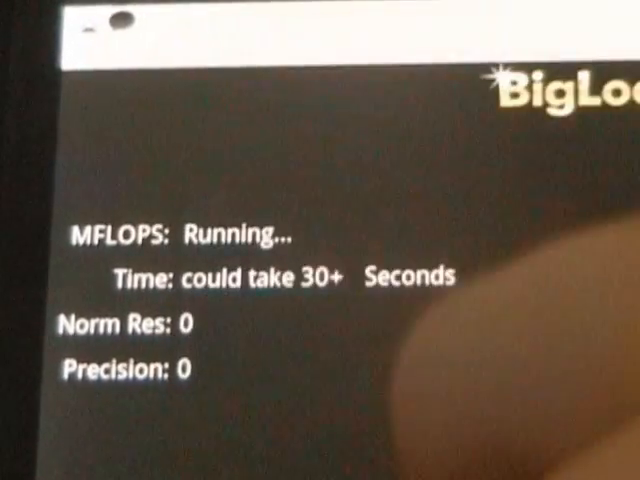